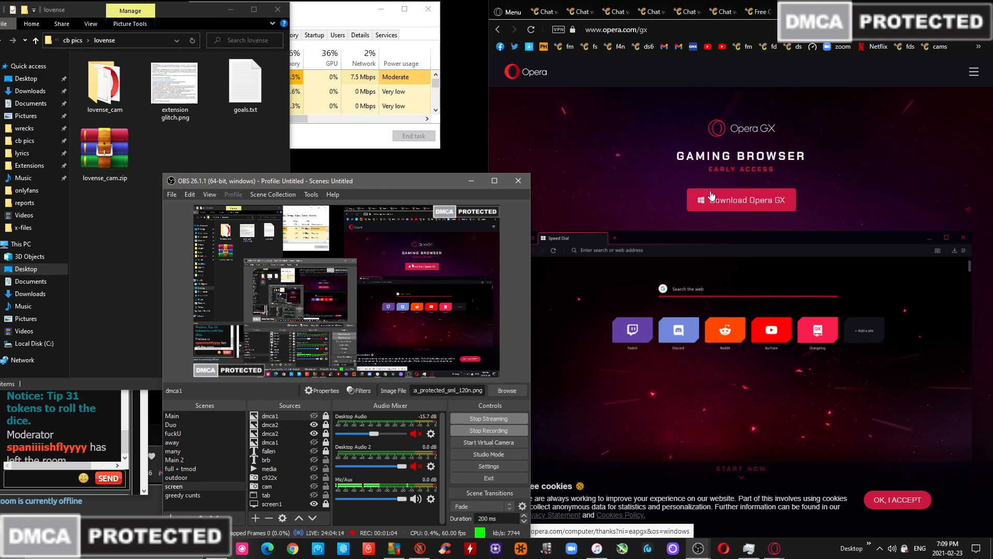
pyautogui.moveTo(752, 148)
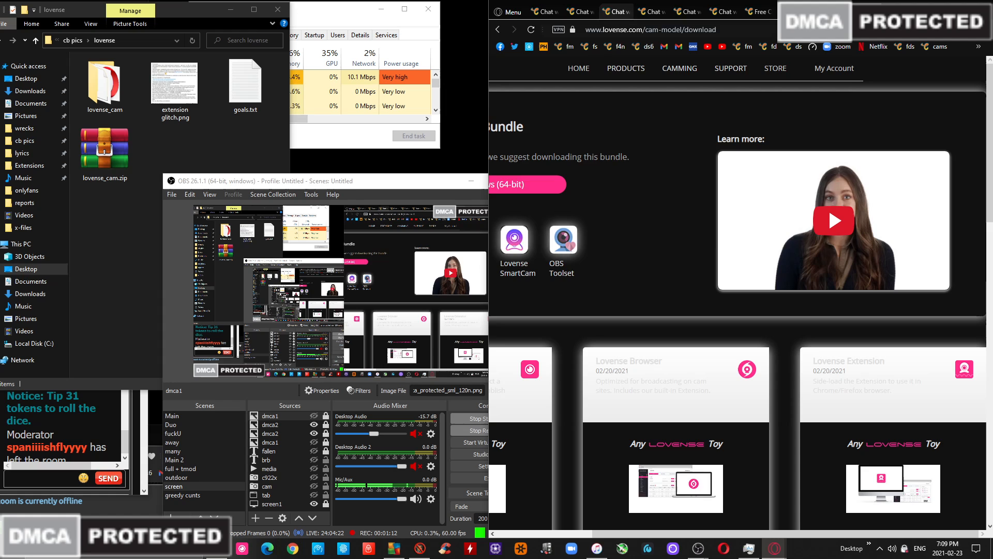
# - Scroll the Lovense download page down to the Lovense Extension card with Chrome and Firefox options
pyautogui.click(679, 68)
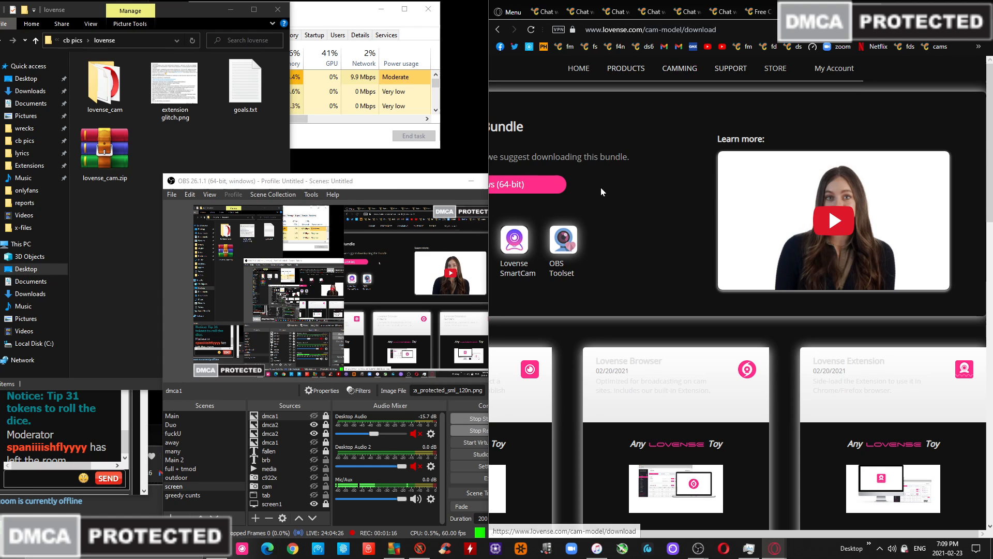
pyautogui.scroll(-3)
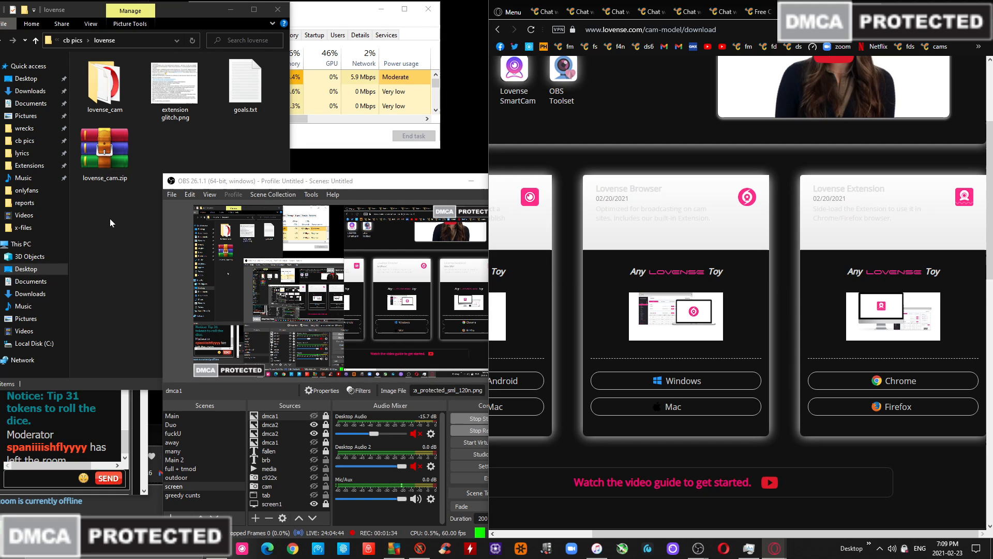
pyautogui.click(105, 147)
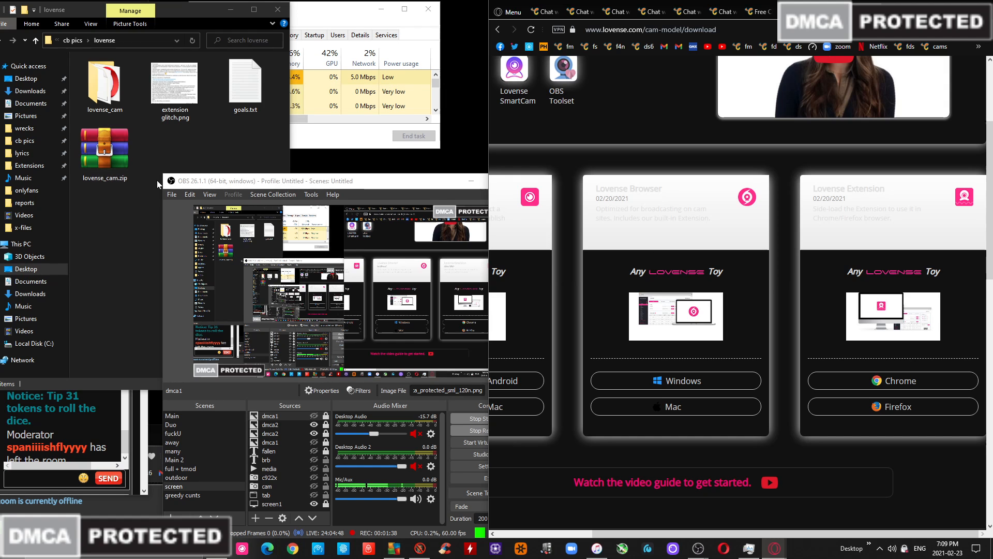
pyautogui.click(105, 146)
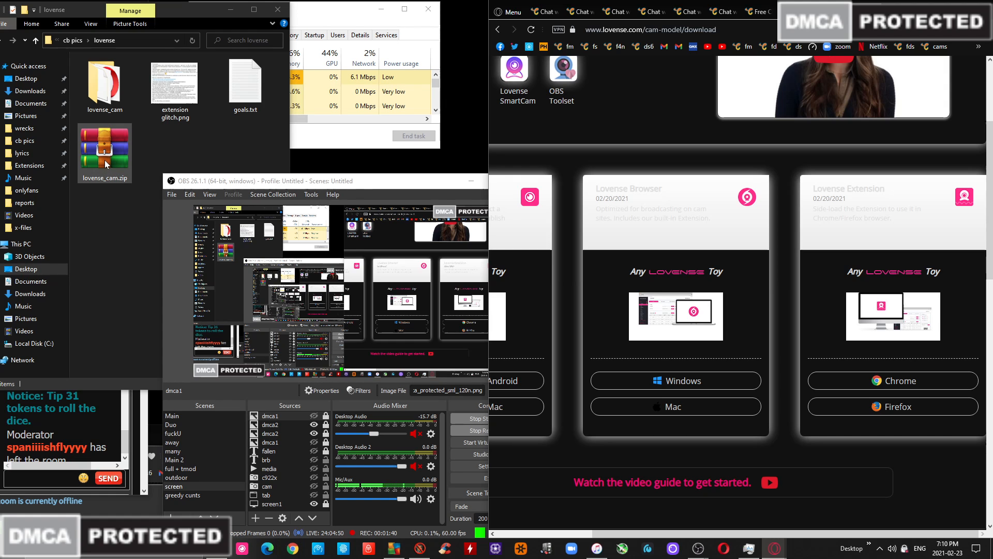
pyautogui.rightClick(105, 149)
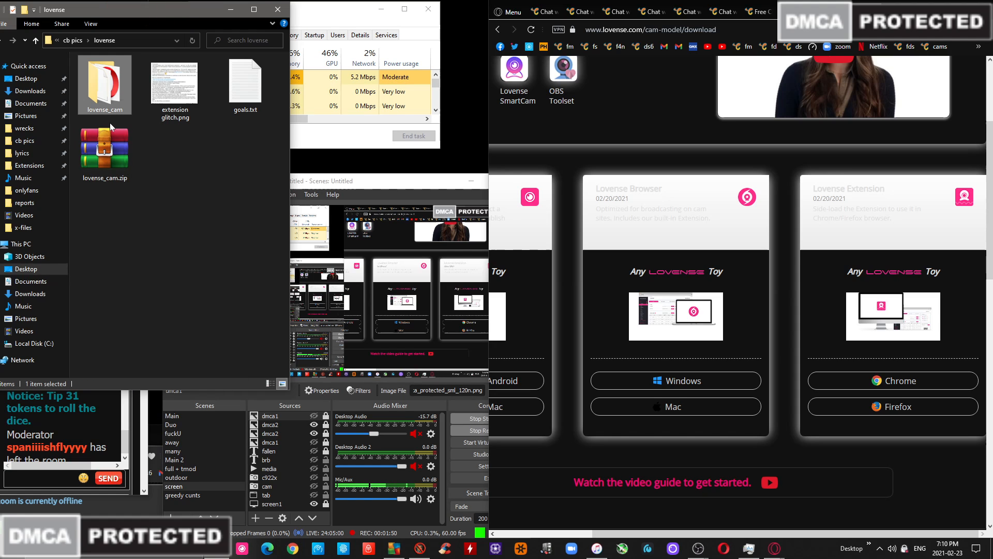
pyautogui.moveTo(118, 115)
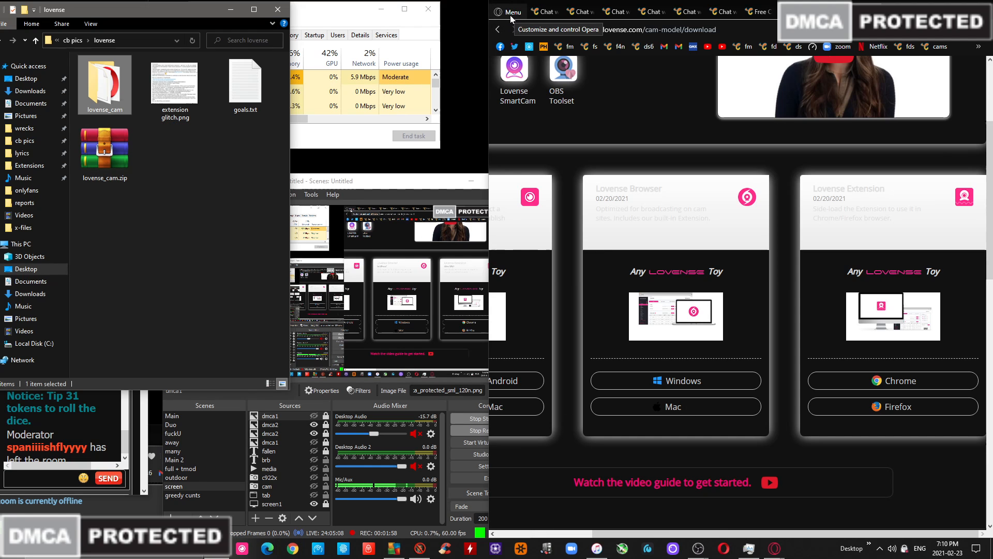
# - Bring up Opera GX's main menu to reach the Extensions entry
pyautogui.click(511, 11)
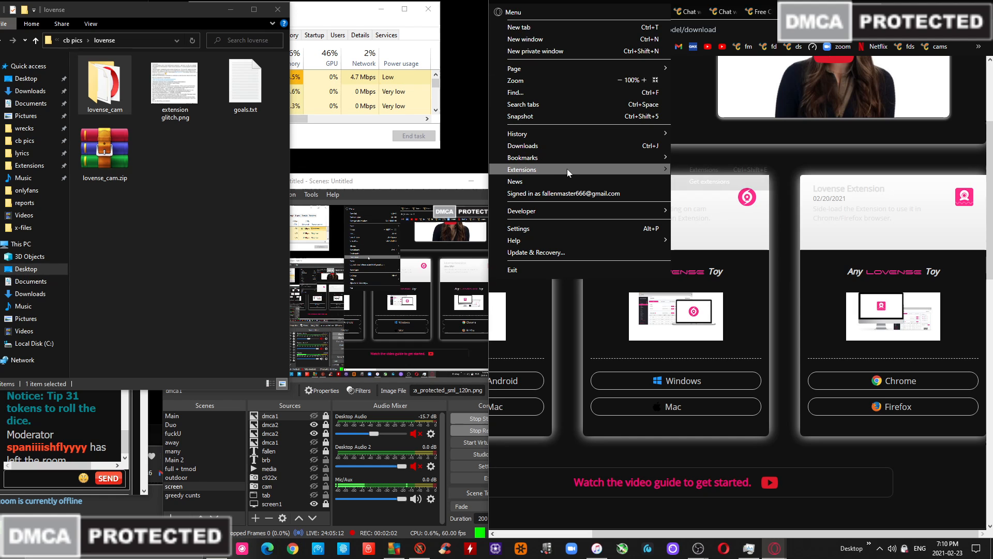
pyautogui.moveTo(702, 169)
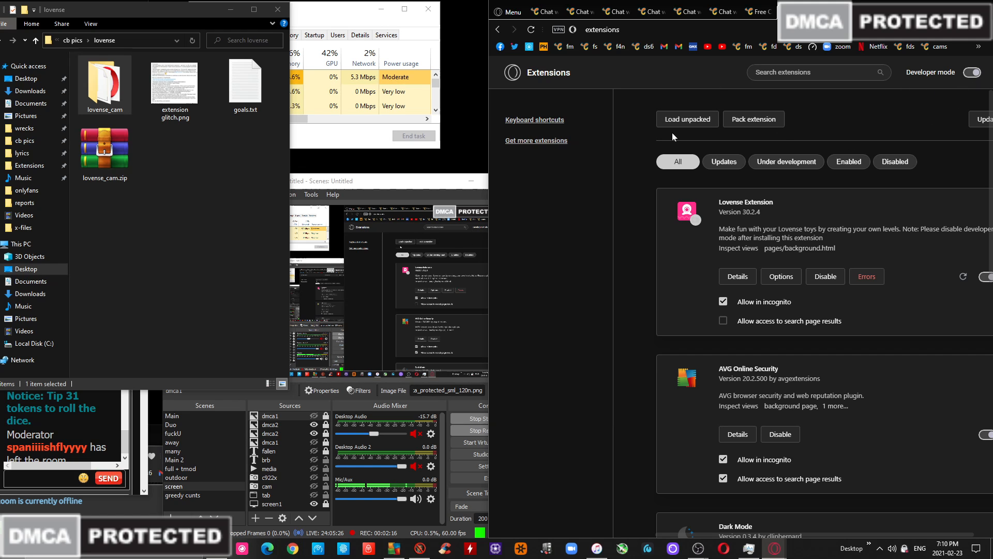
pyautogui.moveTo(687, 124)
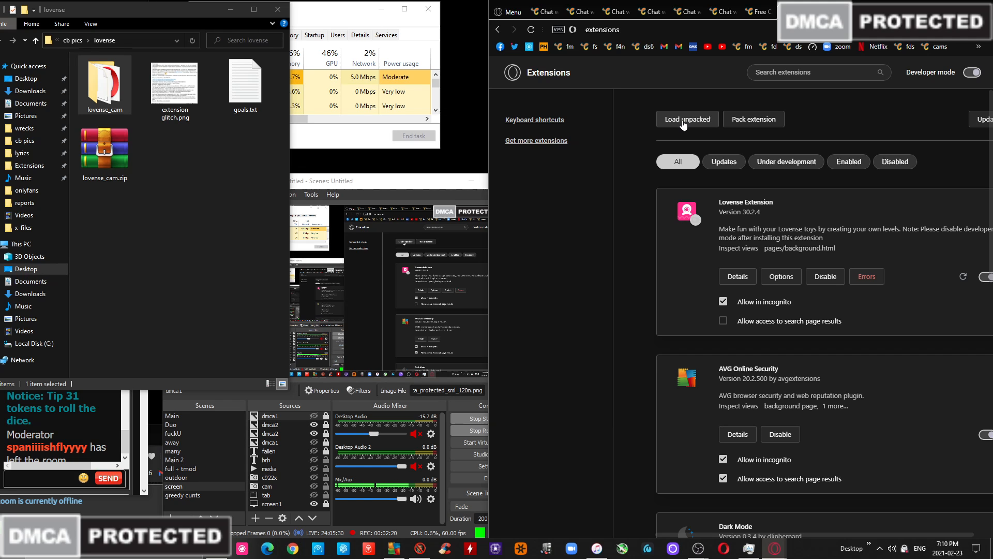
pyautogui.moveTo(635, 116)
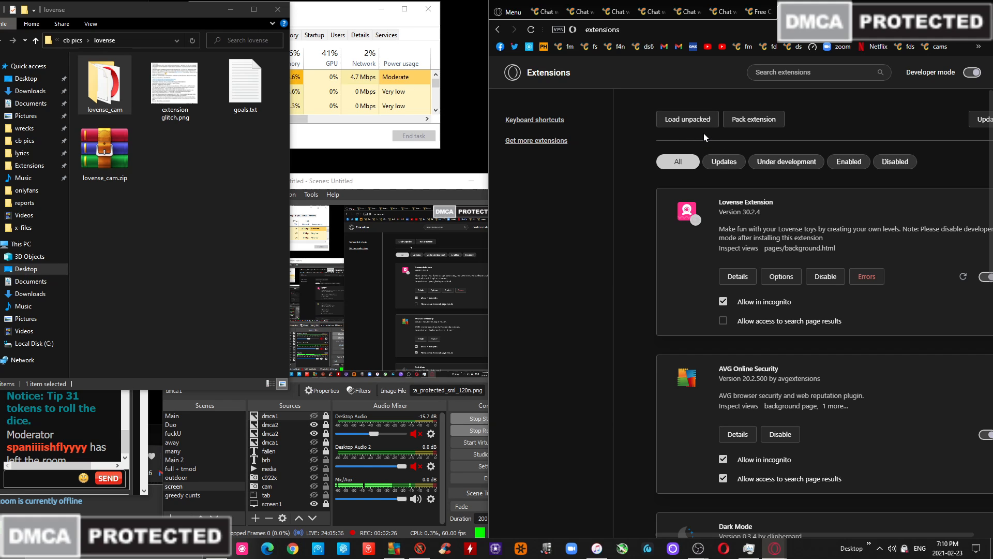
pyautogui.click(104, 80)
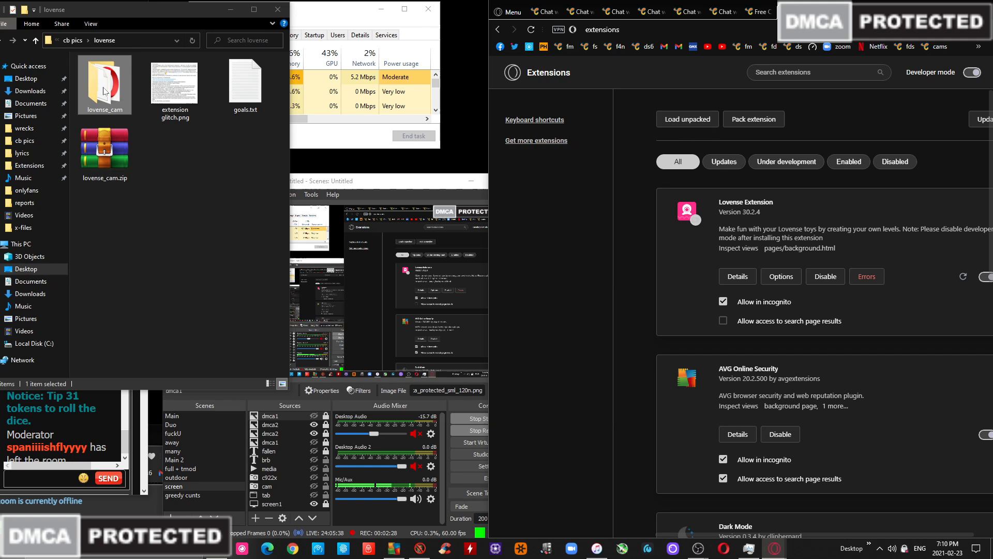